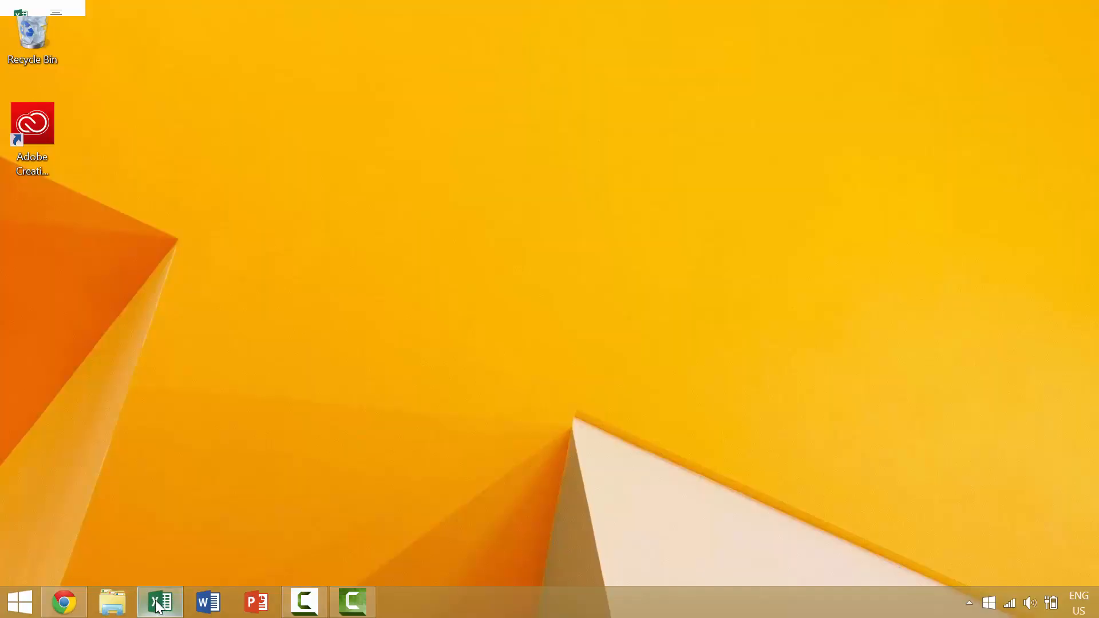
Bring up the blank Excel workbook and collapse then re-expand the ribbon with Ctrl+F1
left_click(159, 602)
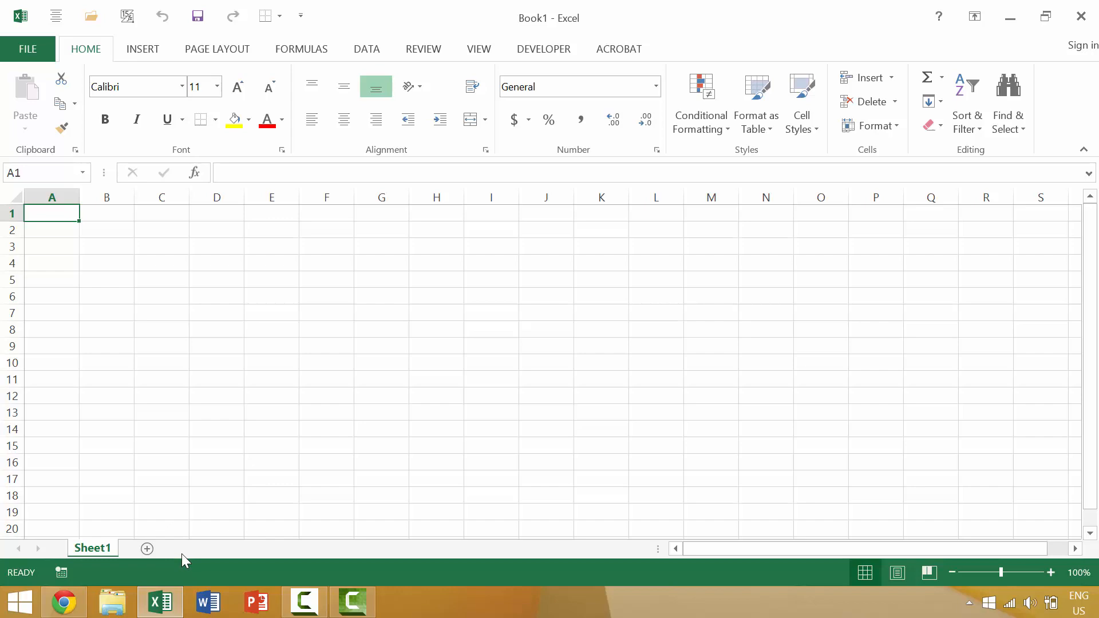
key("ctrl+f1")
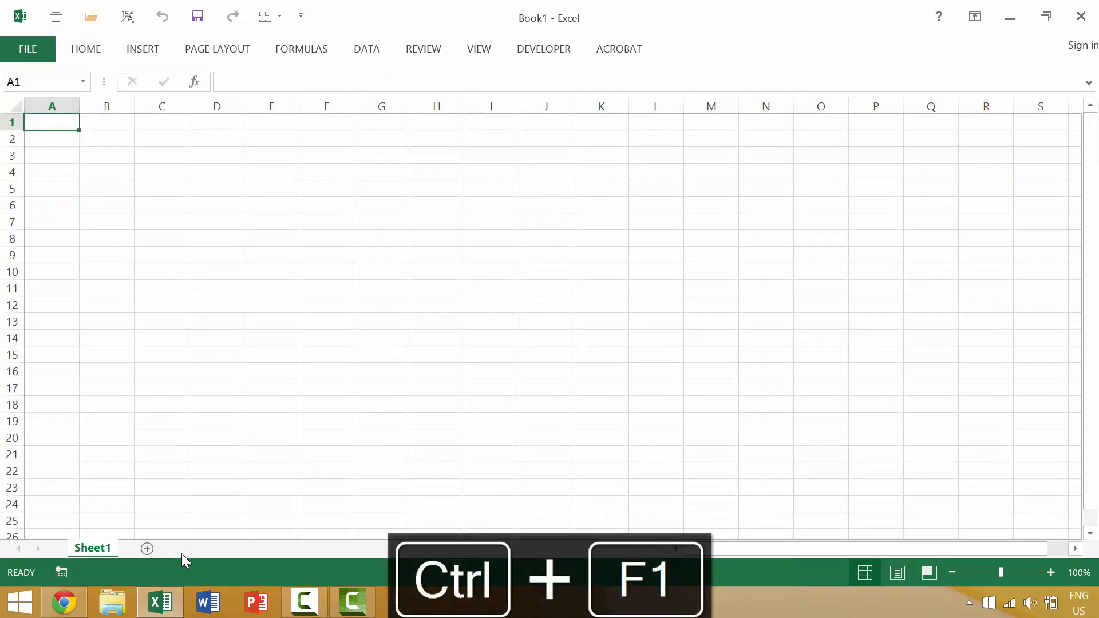
key("ctrl+F1")
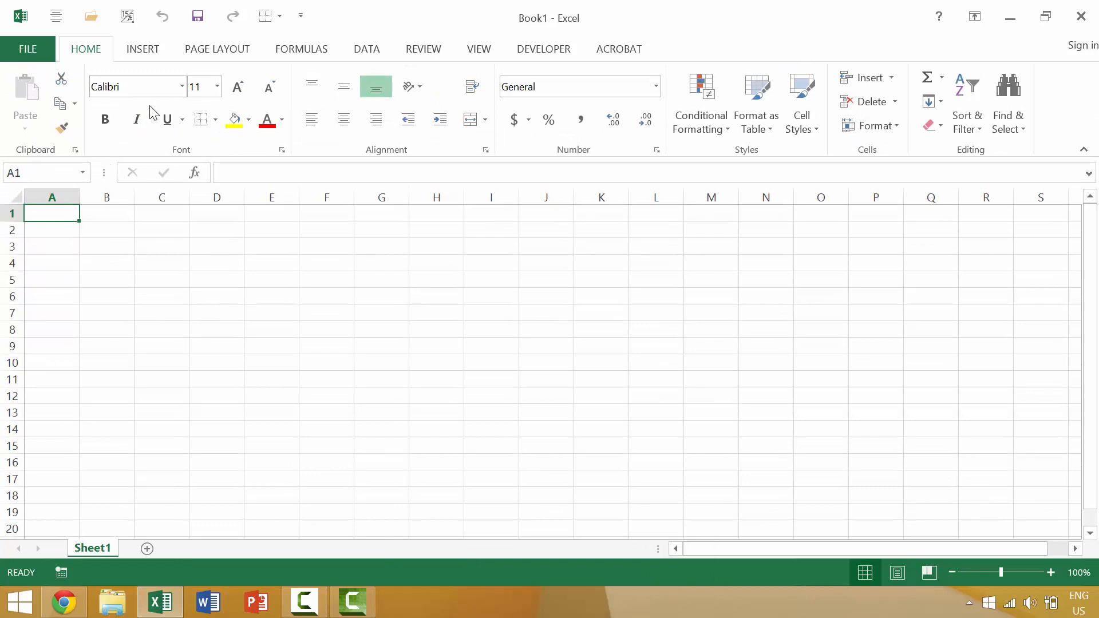
mouse_move(1012, 159)
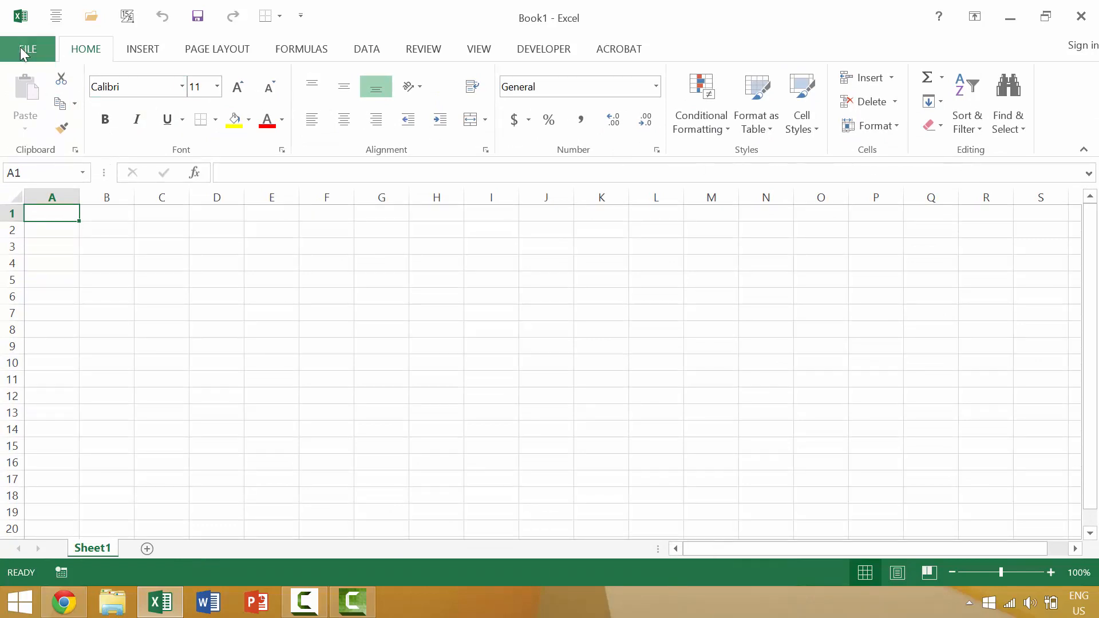
mouse_move(106, 377)
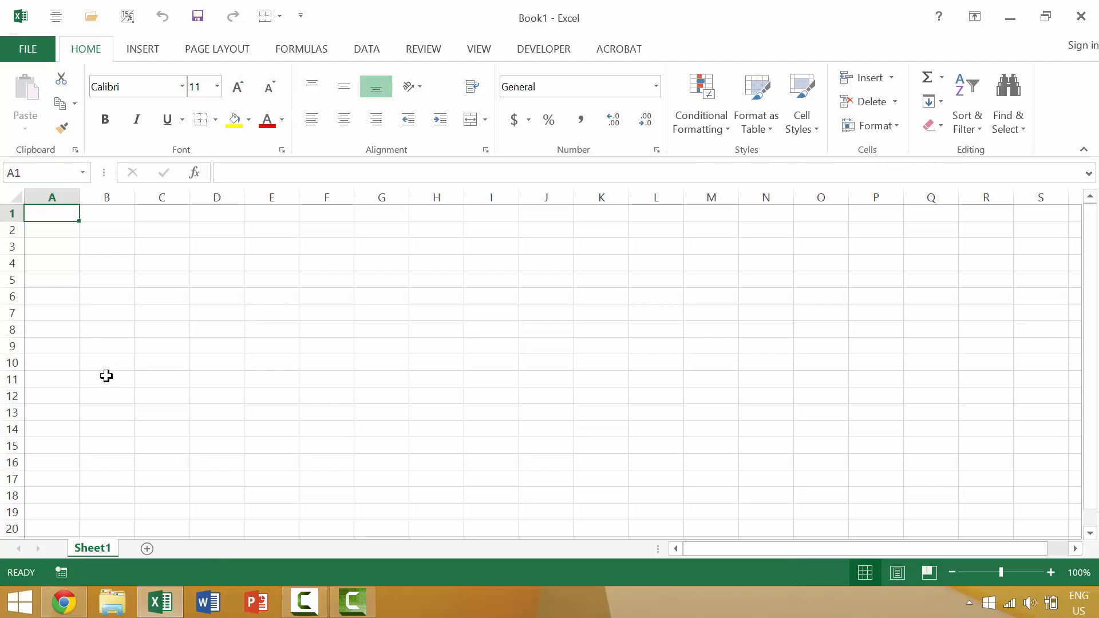
key("ctrl+shift+f1")
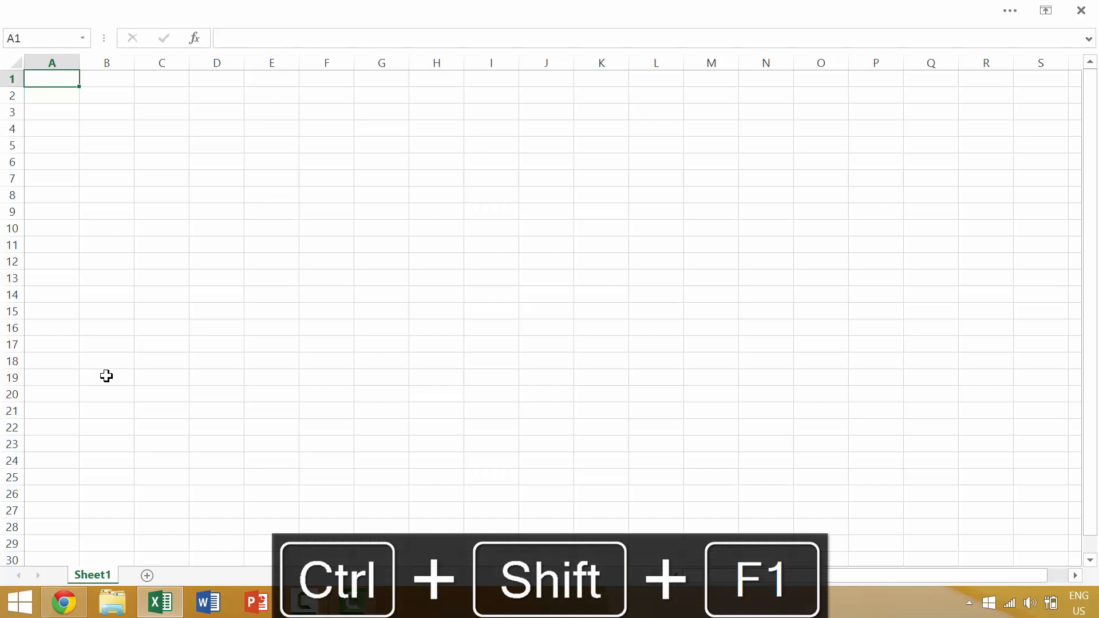
key("ctrl+shift+f1")
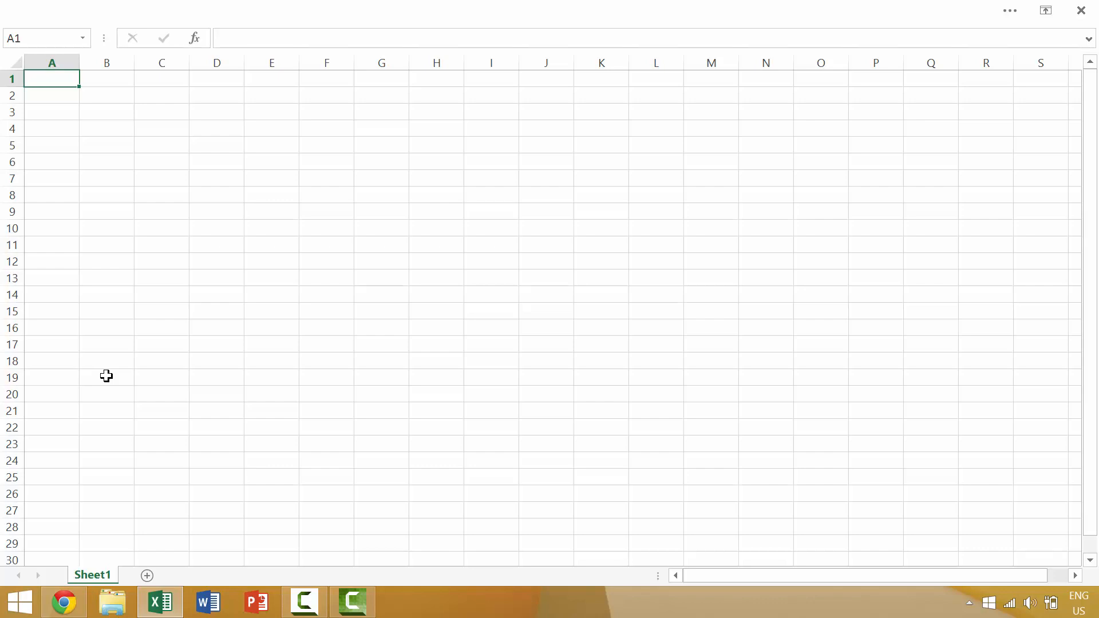
key("ctrl+shift+f1")
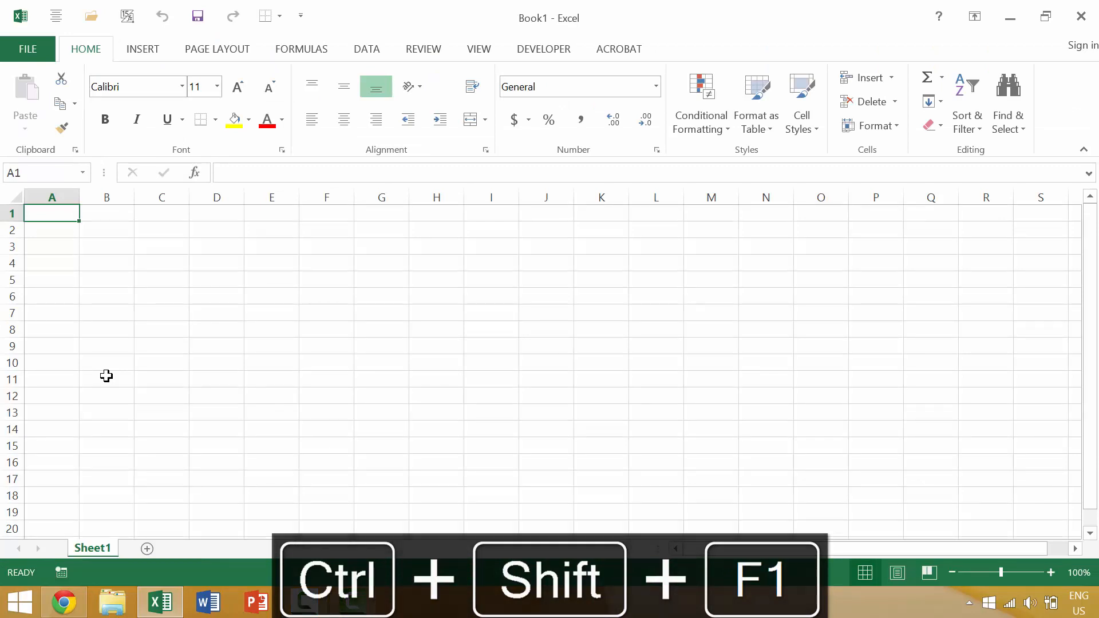
key("ctrl+F1")
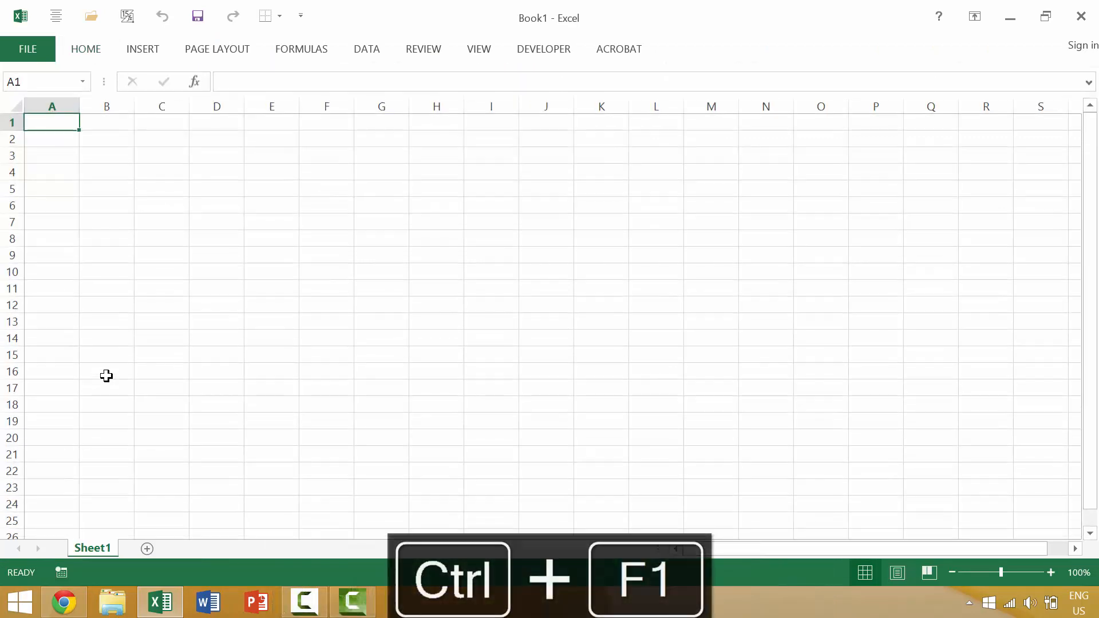
key("ctrl+F1")
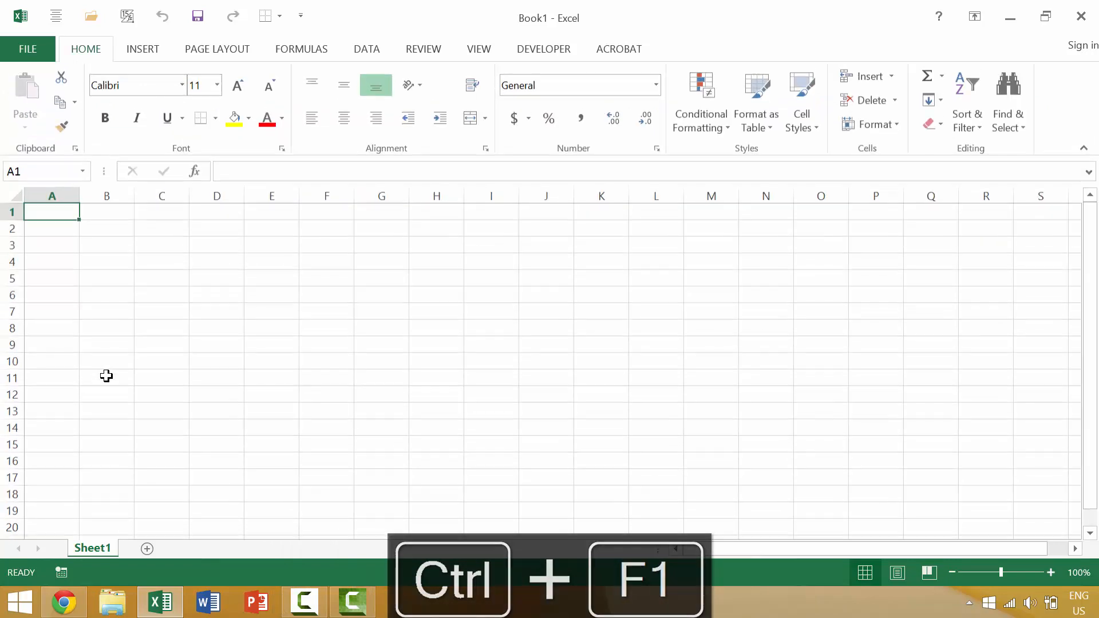
key("ctrl+shift+f1")
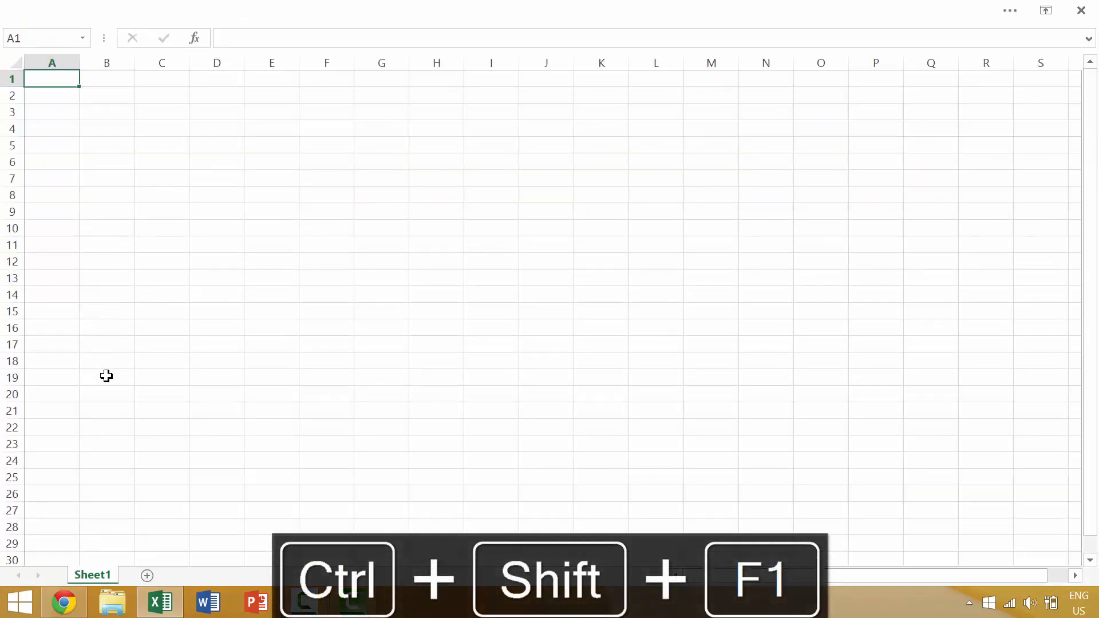
key("ctrl+shift+f1")
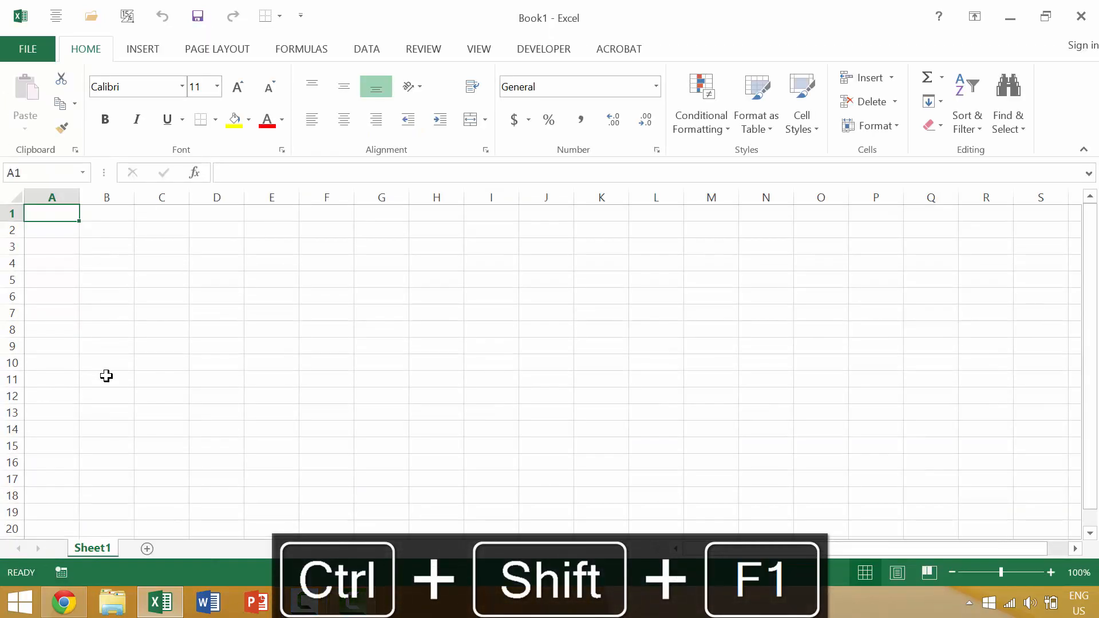
key("ctrl+shift+F1")
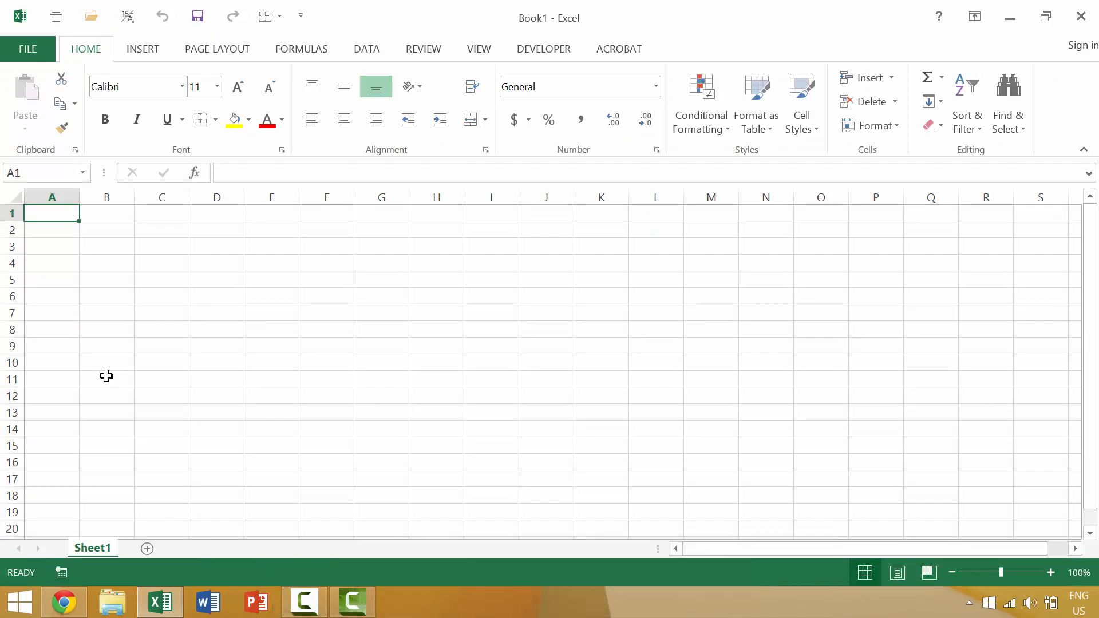
mouse_move(113, 364)
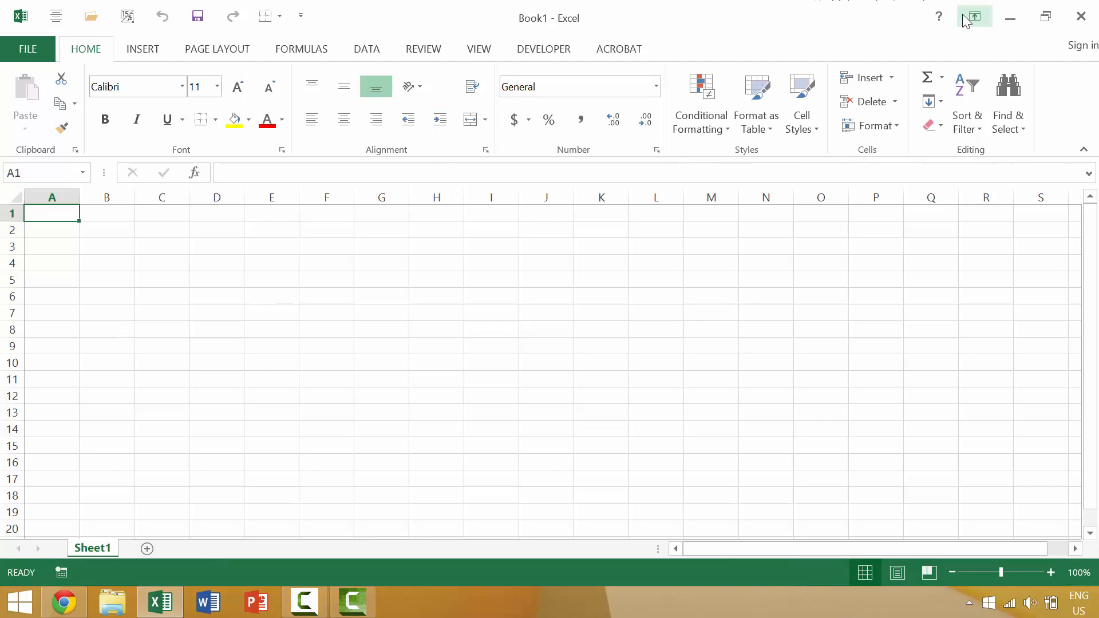
mouse_move(969, 19)
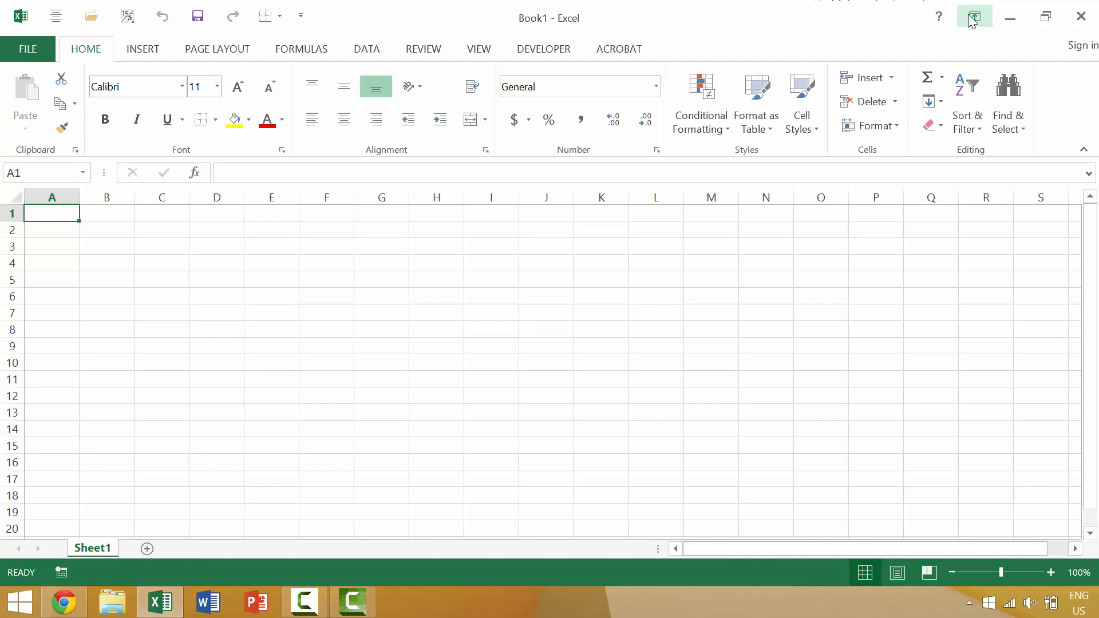
left_click(973, 16)
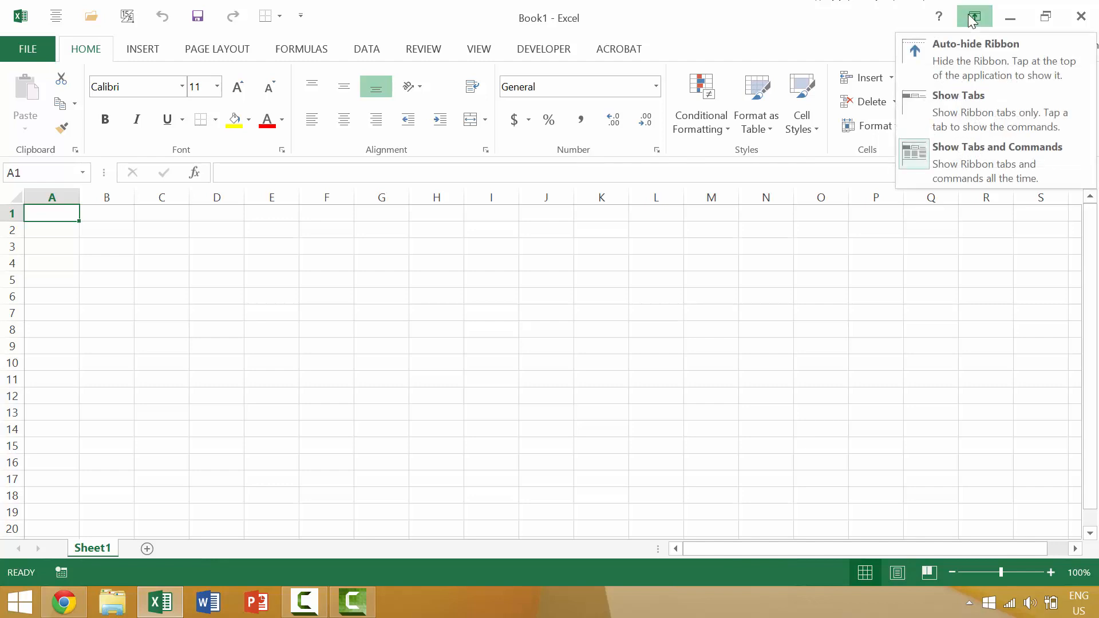
left_click(975, 53)
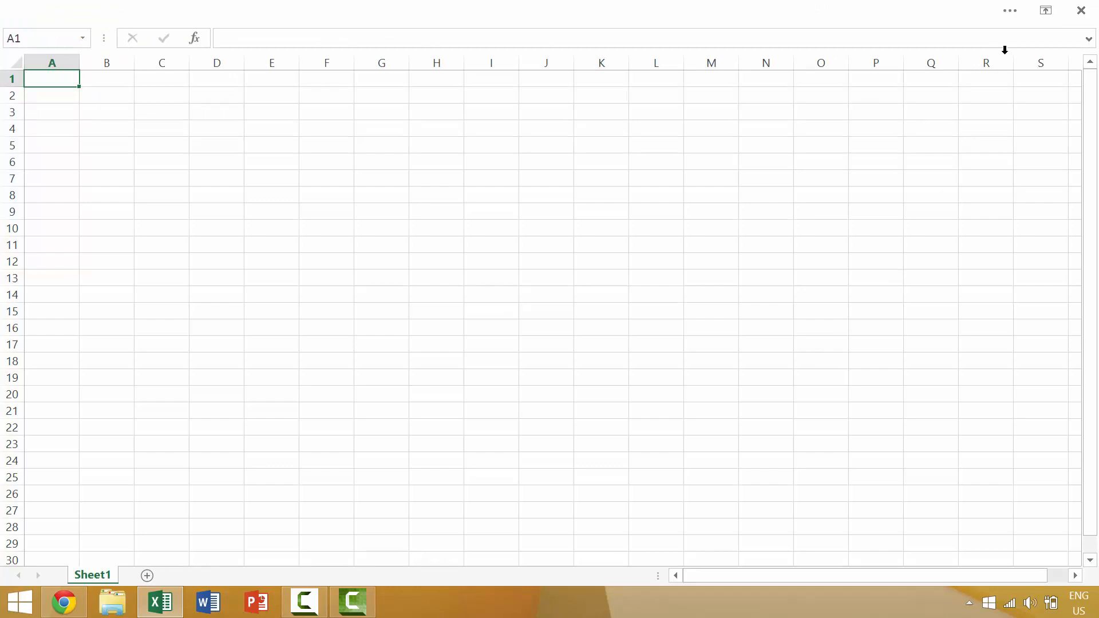
left_click(1045, 10)
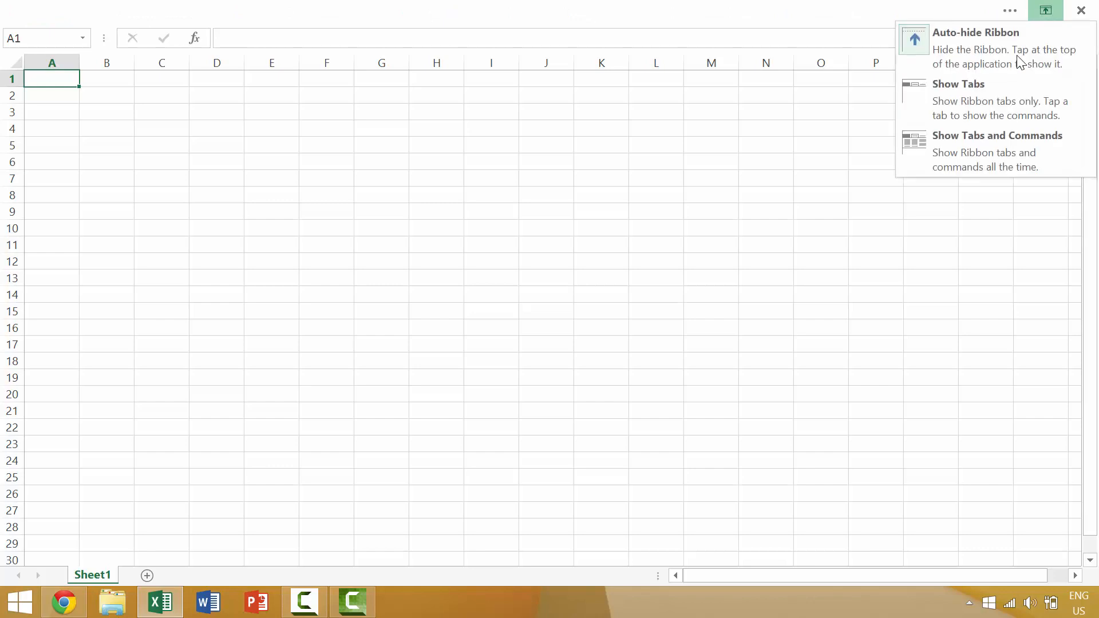
left_click(996, 135)
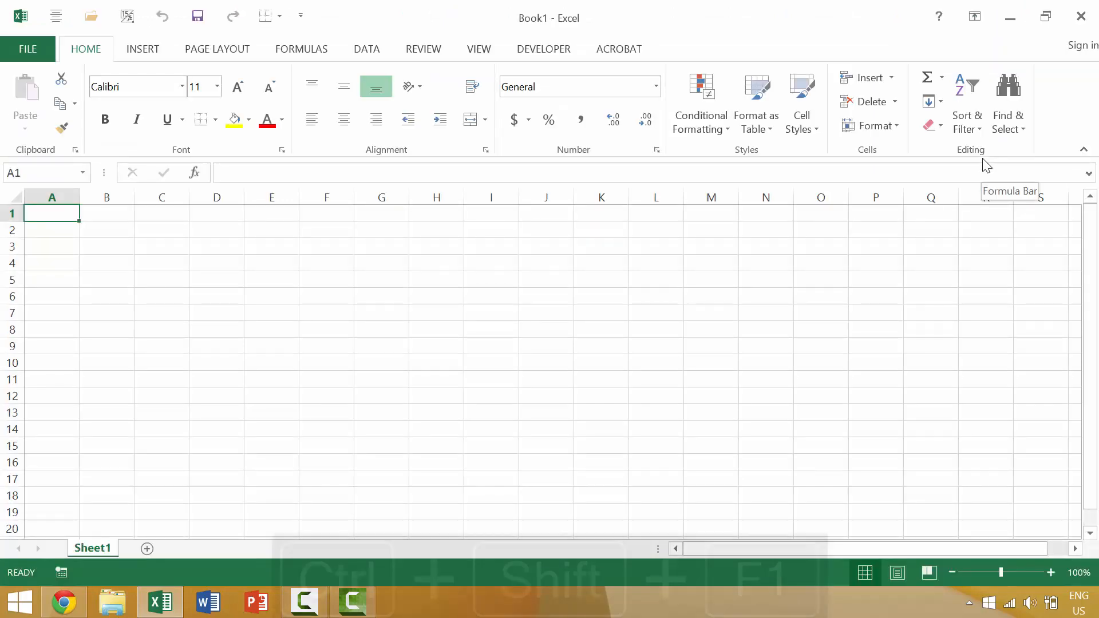
key("ctrl+shift+f1")
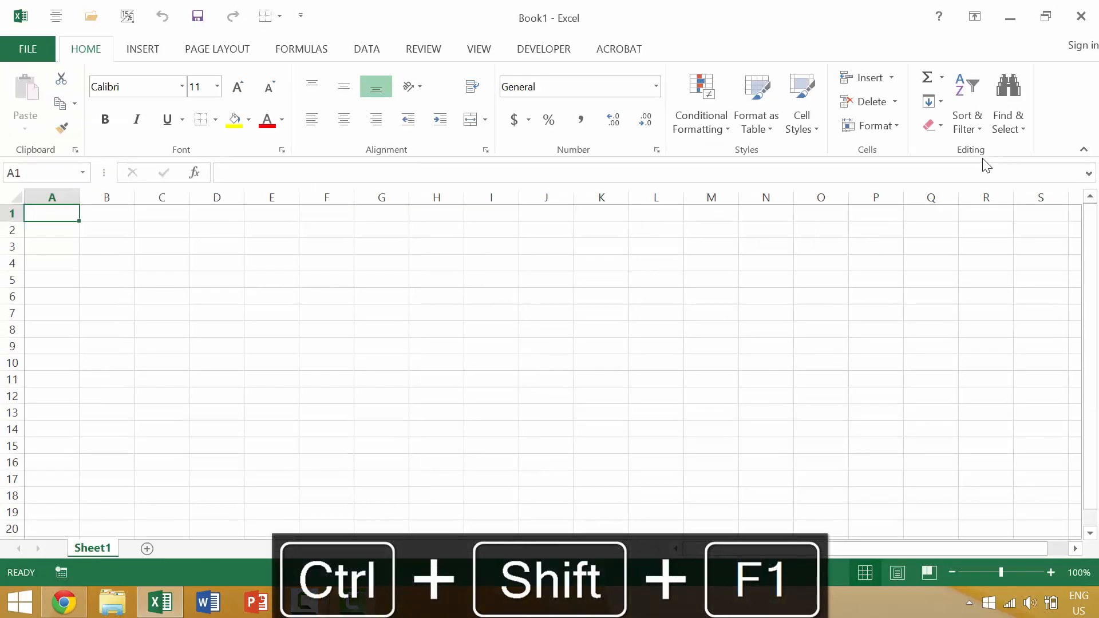
key("ctrl+shift+f1")
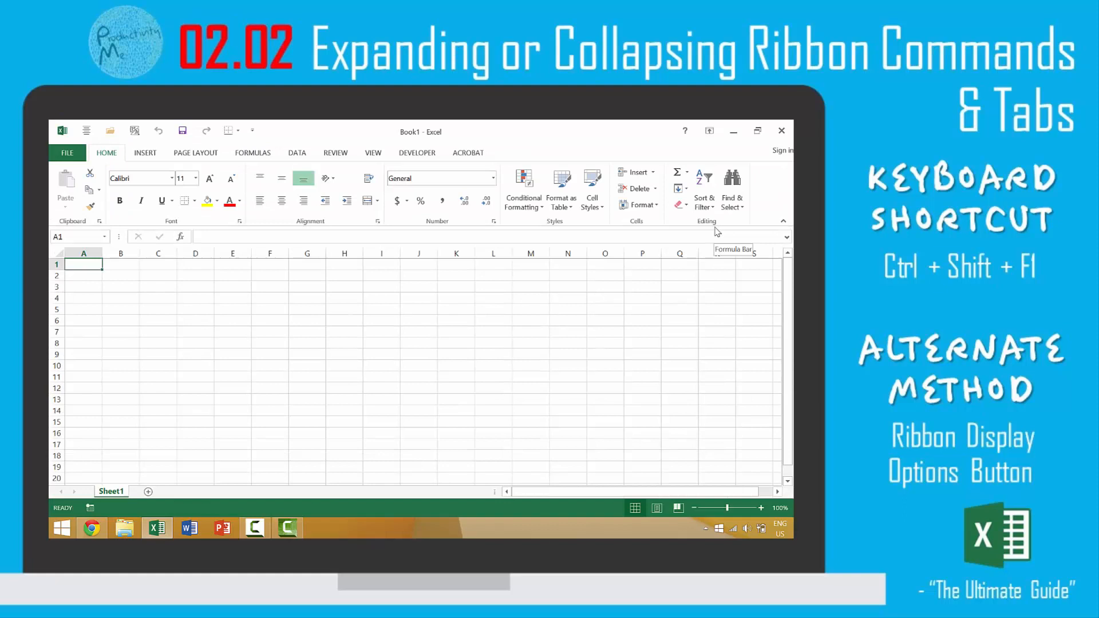
left_click(708, 131)
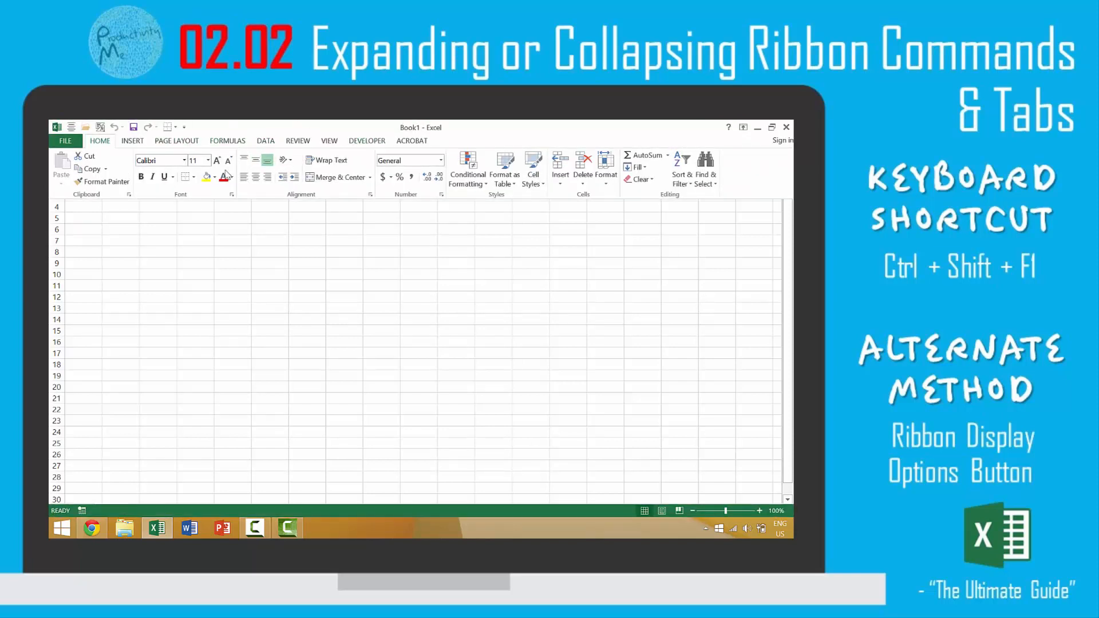
key("ctrl+shift+f1")
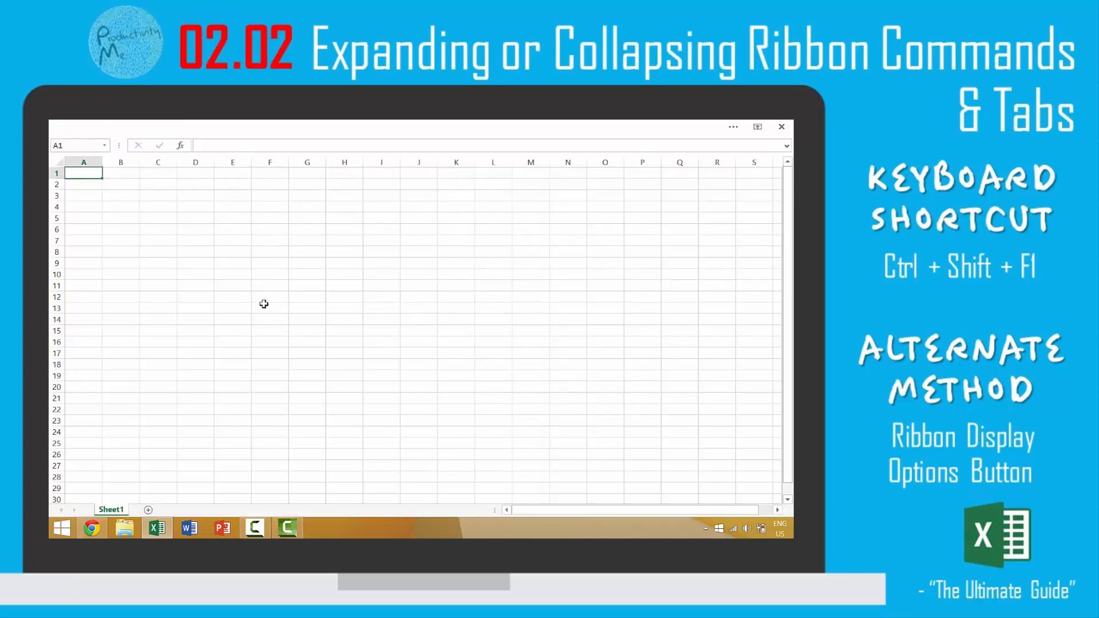
left_click(757, 127)
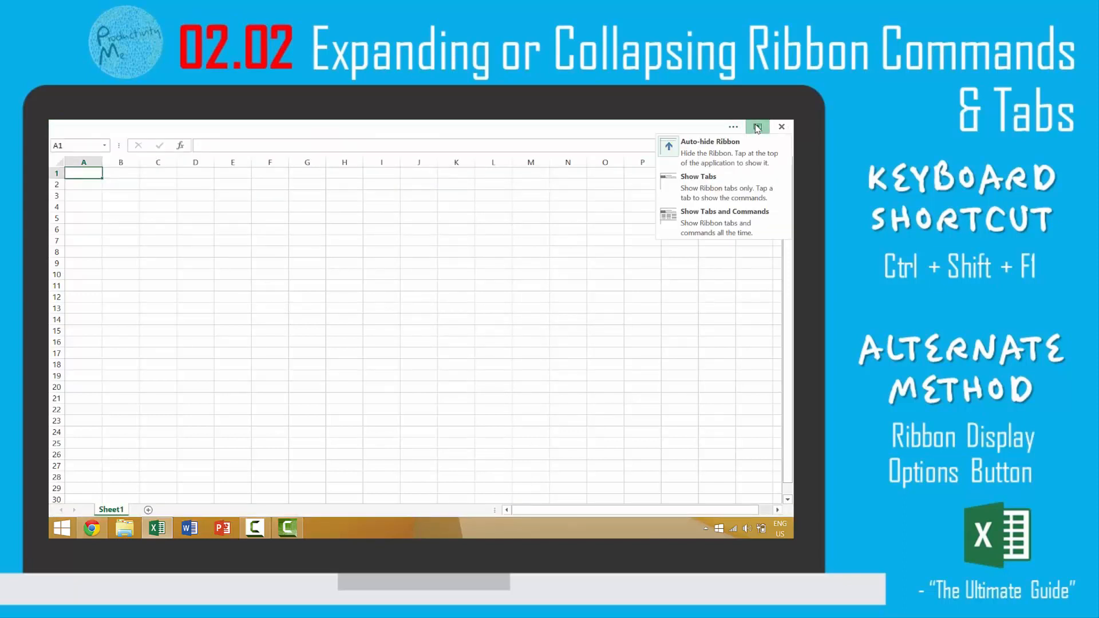
left_click(724, 212)
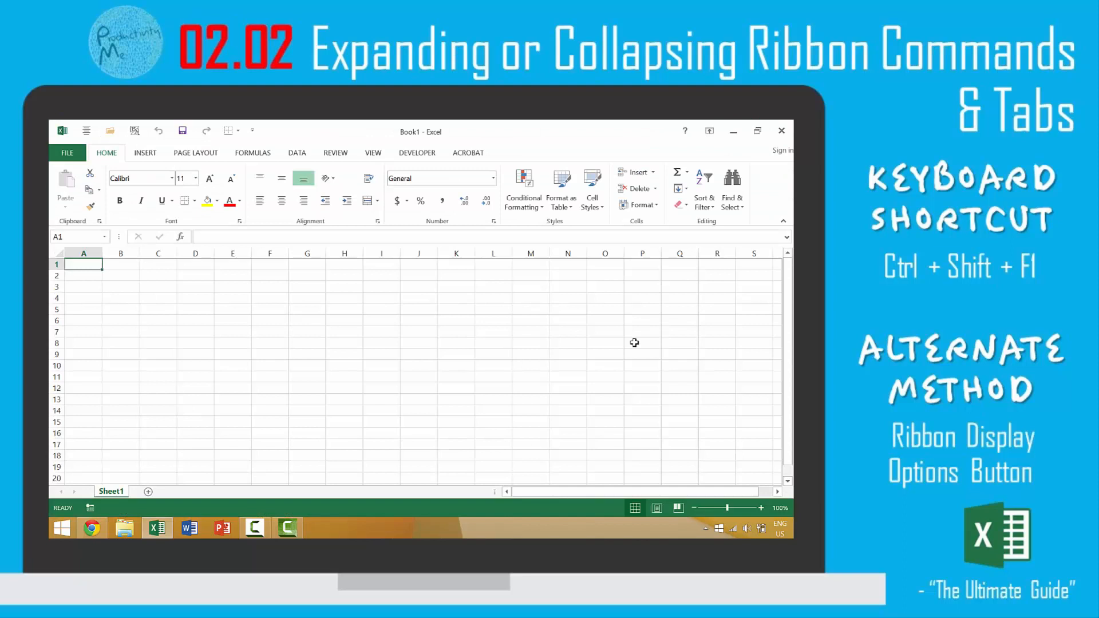
mouse_move(451, 394)
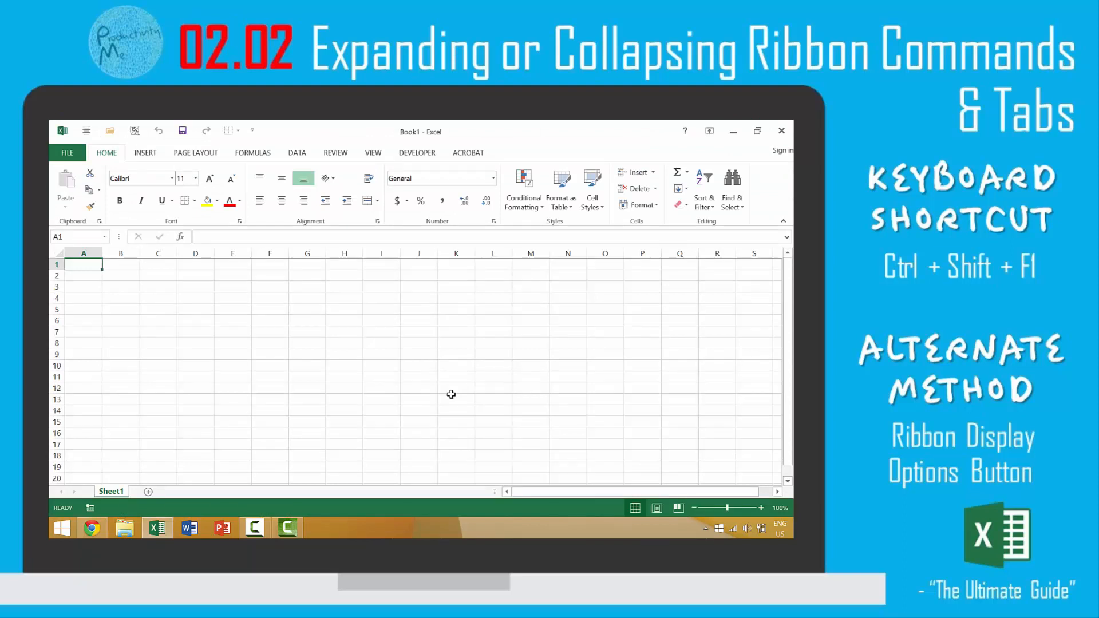